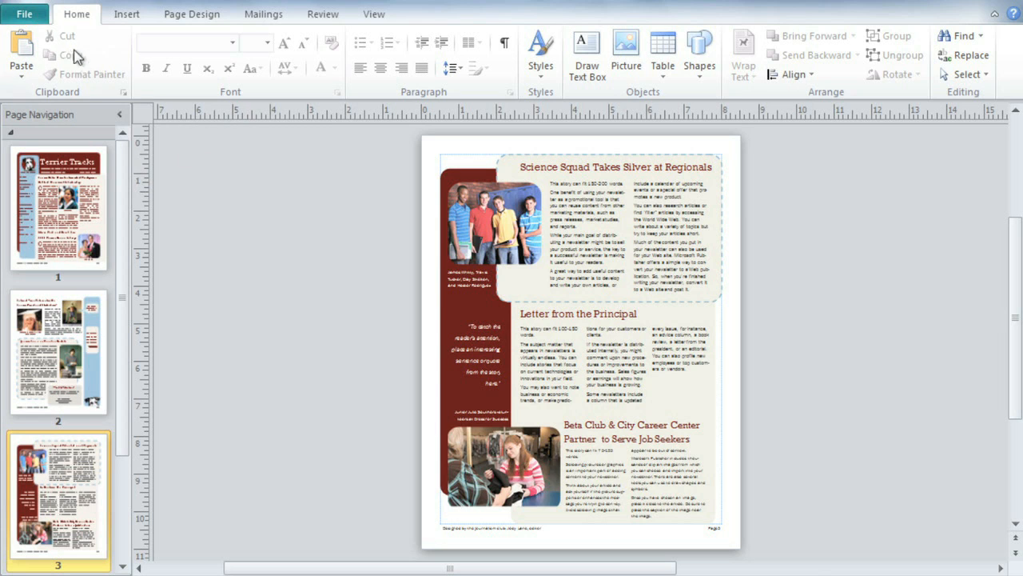
Step: Show the Terrier Tracks newsletter's file information and publication properties
left_click(24, 13)
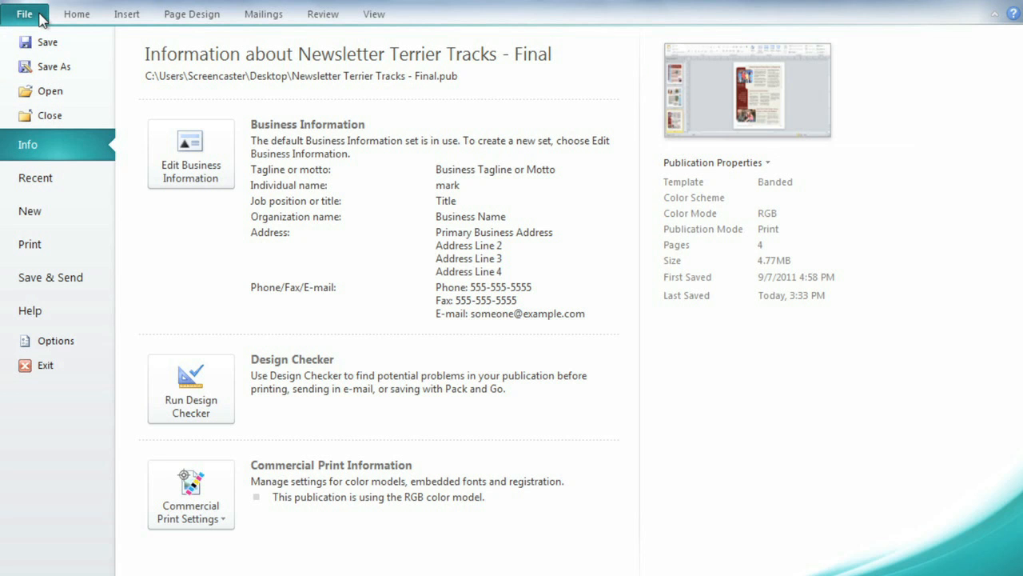
mouse_move(216, 370)
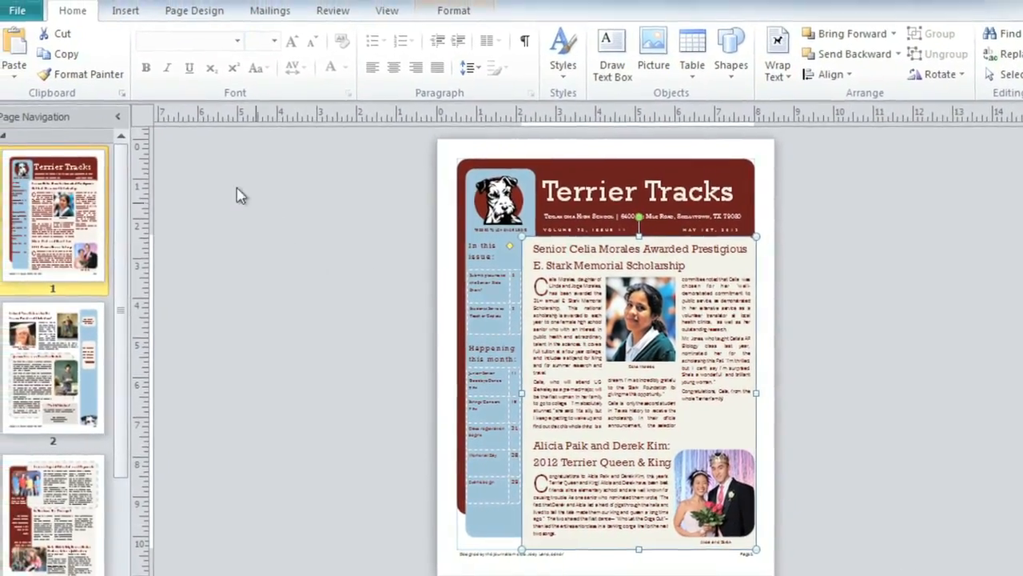
Step: Show the print settings and preview of the Terrier Tracks front page
left_click(16, 10)
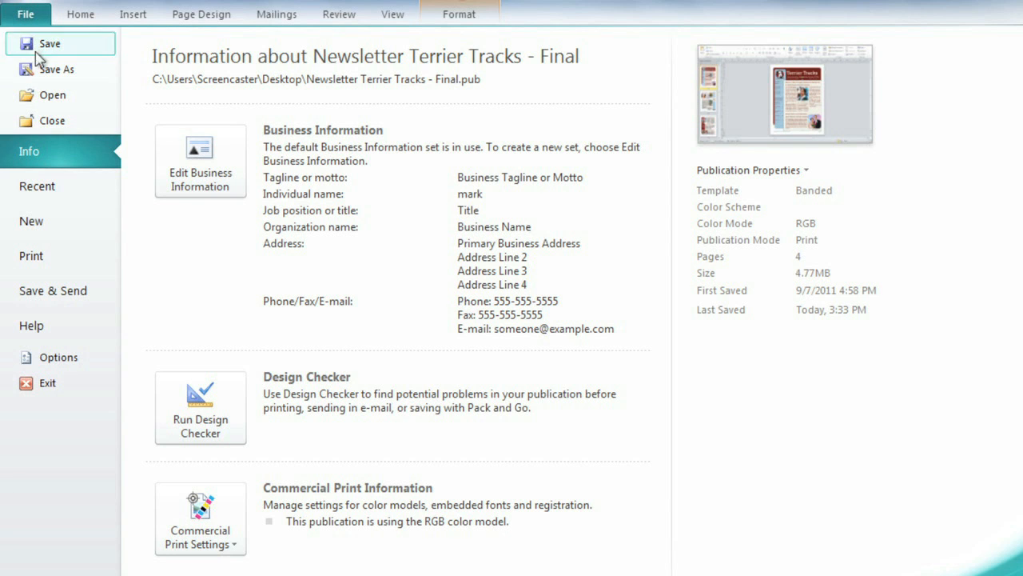
left_click(31, 255)
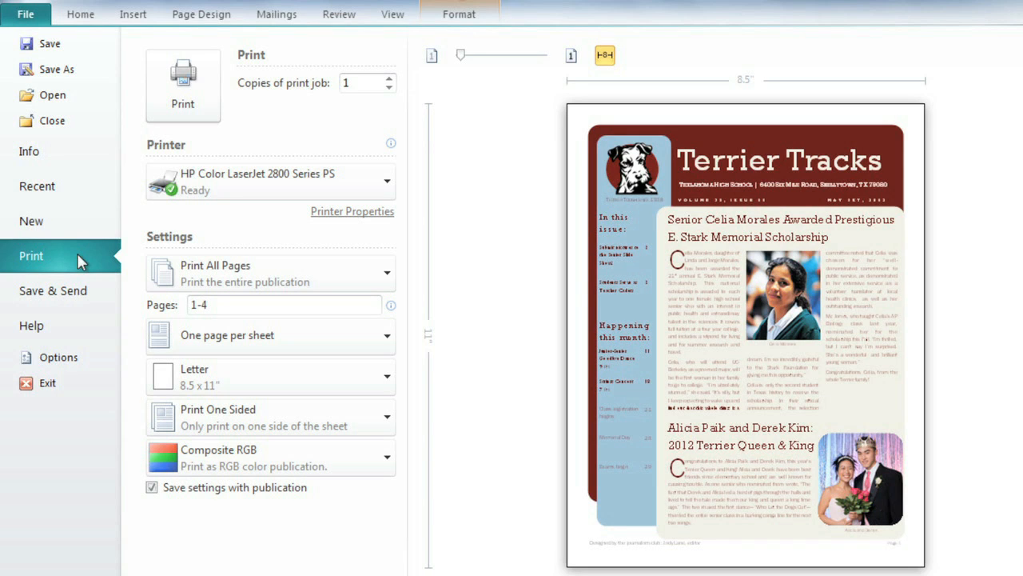
mouse_move(328, 110)
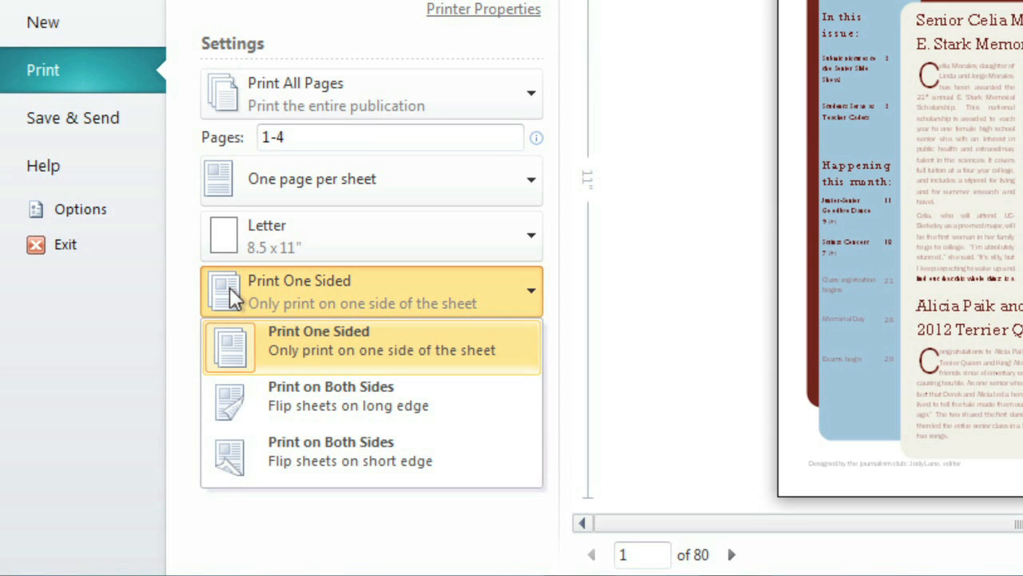
mouse_move(232, 399)
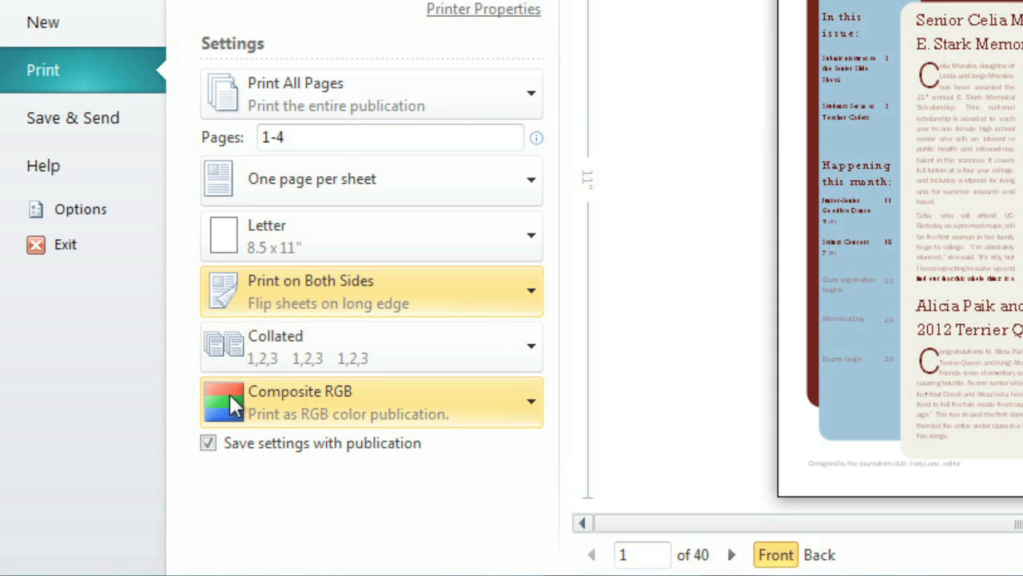
mouse_move(235, 347)
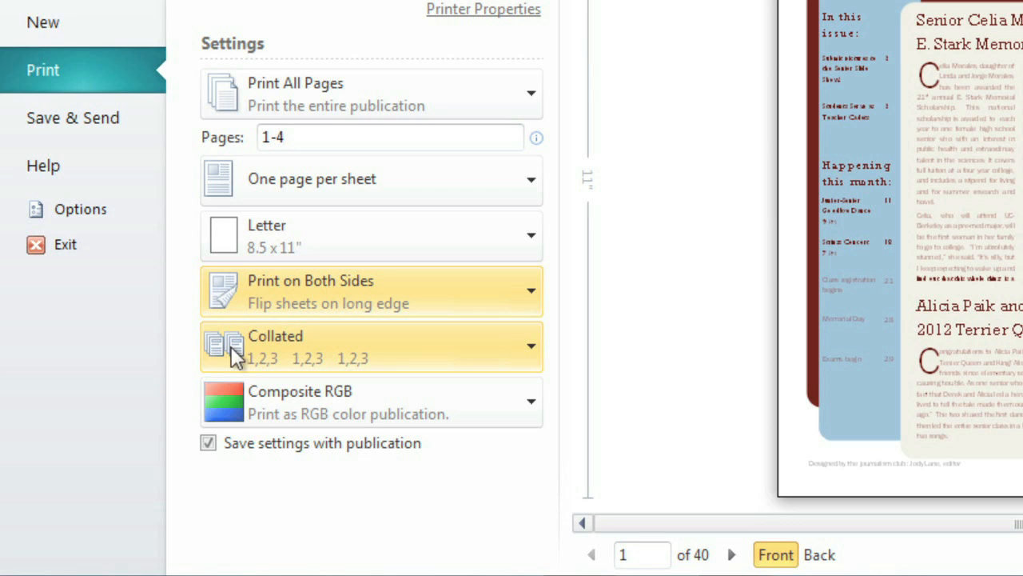
Step: Print both sides on the long edge in Composite Grayscale, previewing two pages side by side
left_click(530, 346)
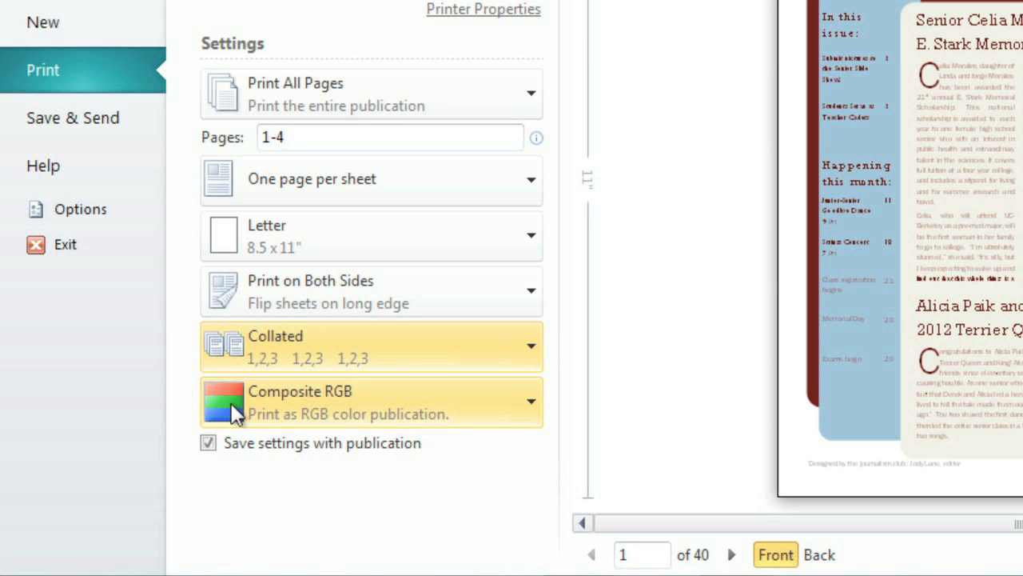
left_click(530, 401)
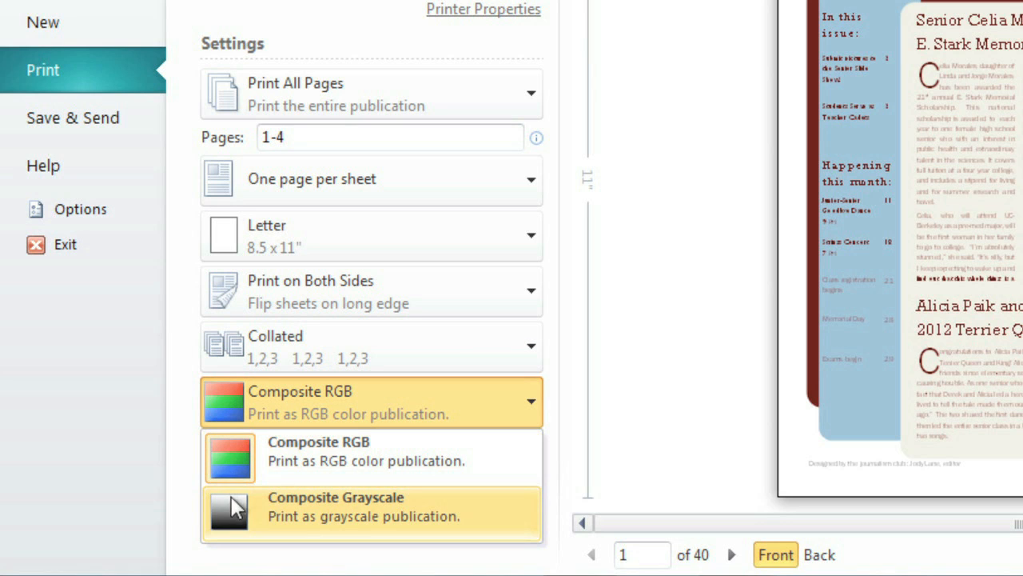
left_click(318, 451)
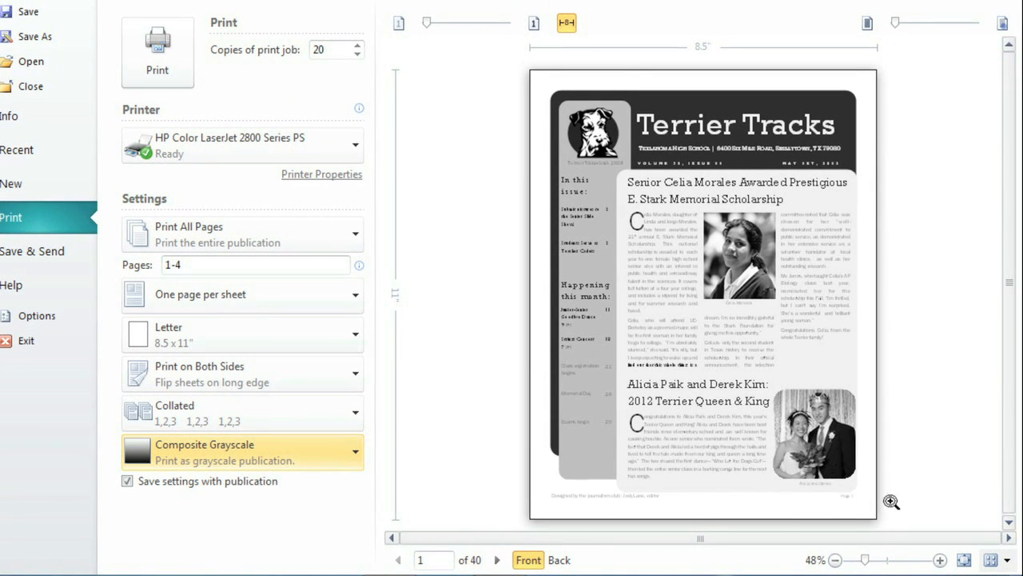
mouse_move(941, 480)
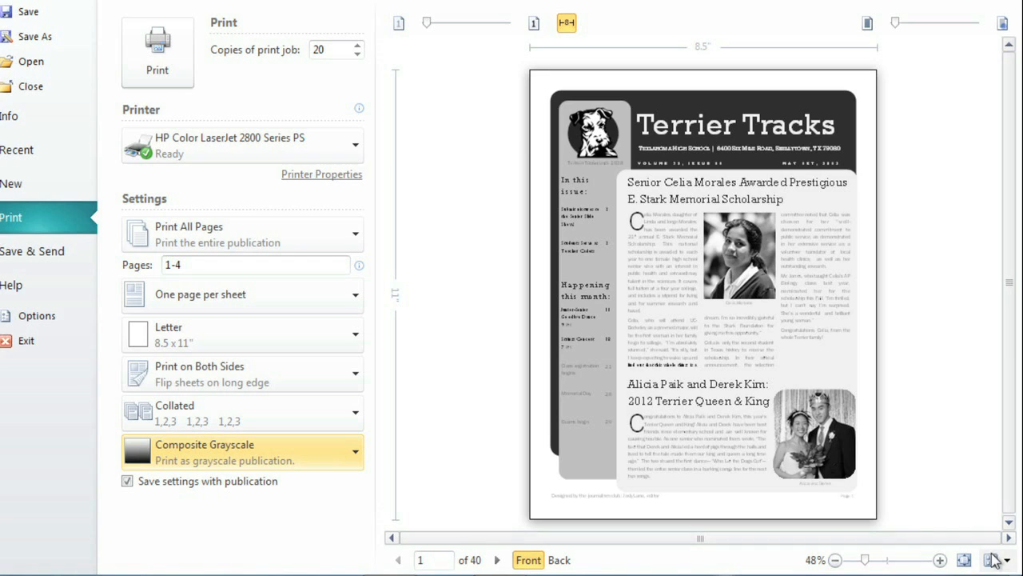
left_click(995, 560)
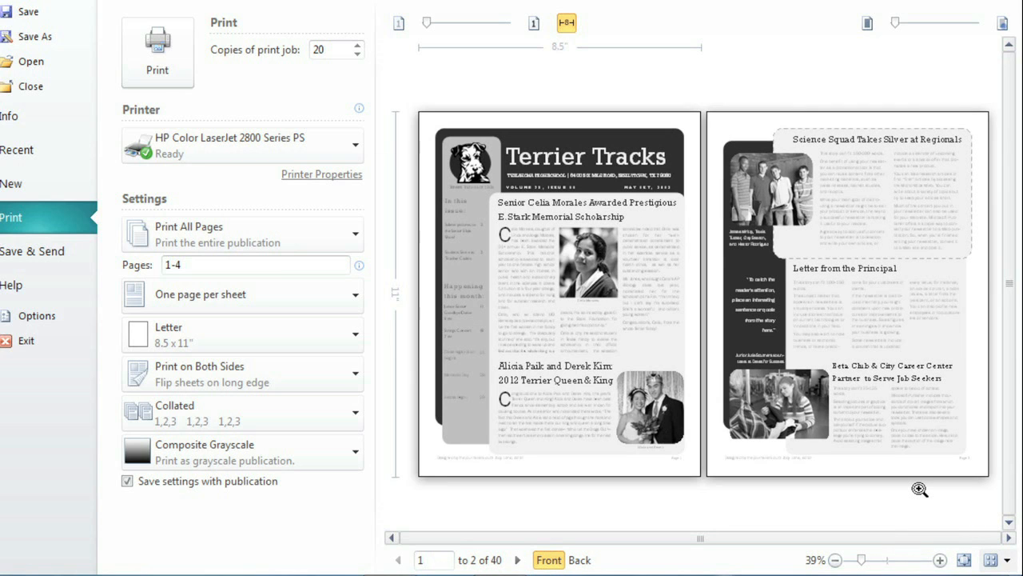
mouse_move(486, 29)
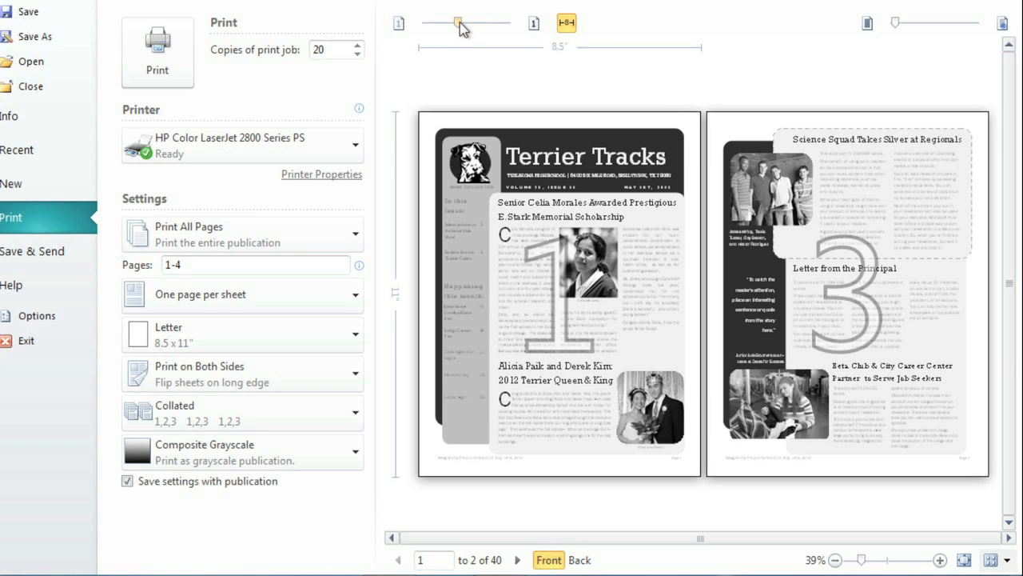
mouse_move(490, 300)
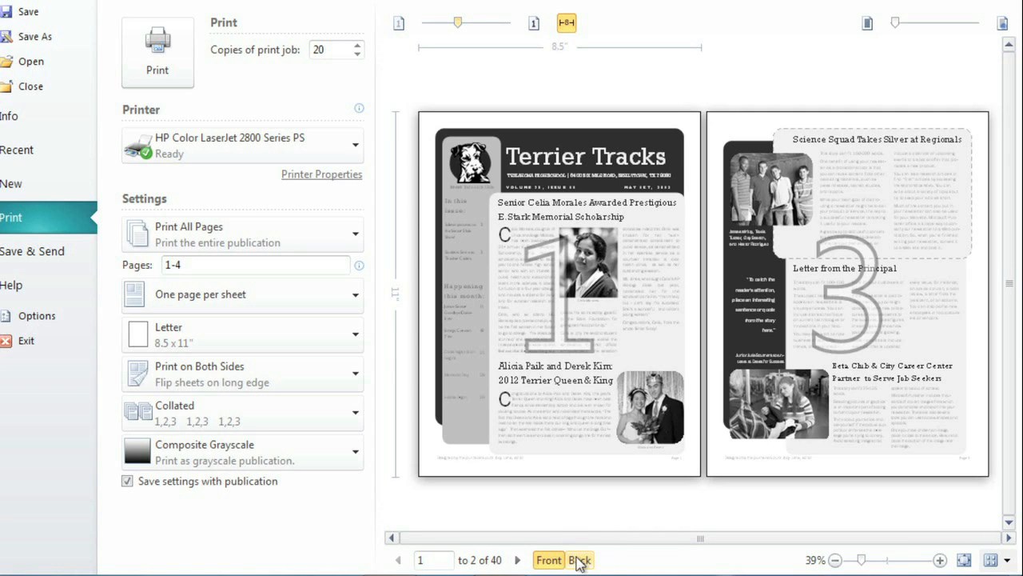
Step: Preview the back sides (pages 2, 4), then the front sides (pages 1, 3)
left_click(579, 560)
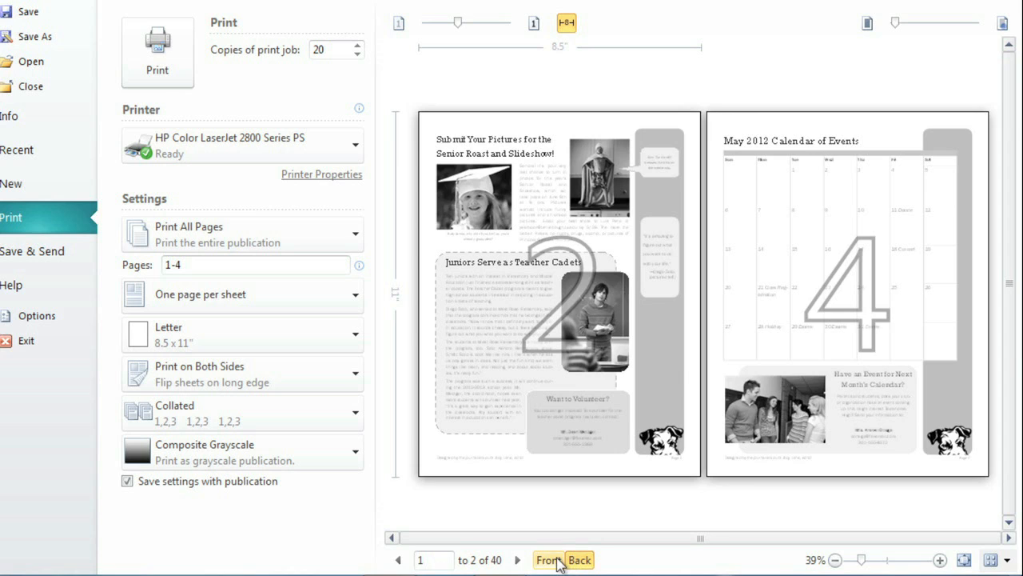
left_click(547, 559)
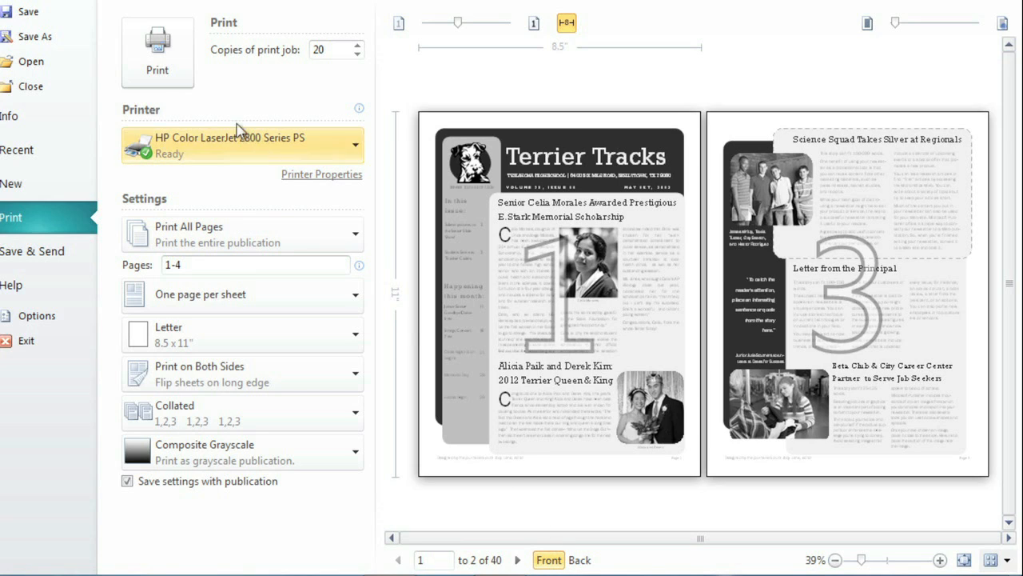
mouse_move(157, 52)
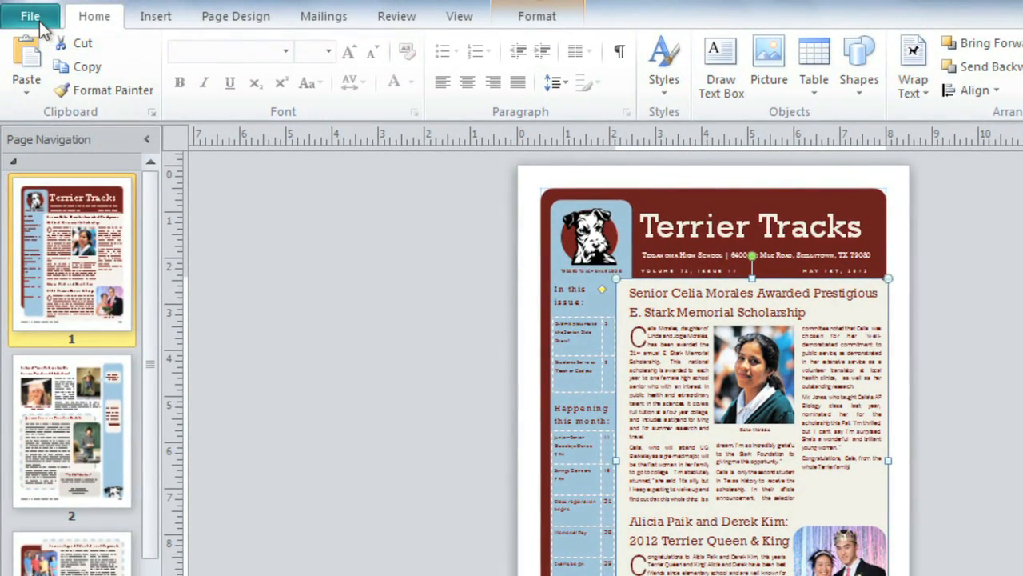
Step: Show the Save & Send options for creating a PDF/XPS document
left_click(29, 16)
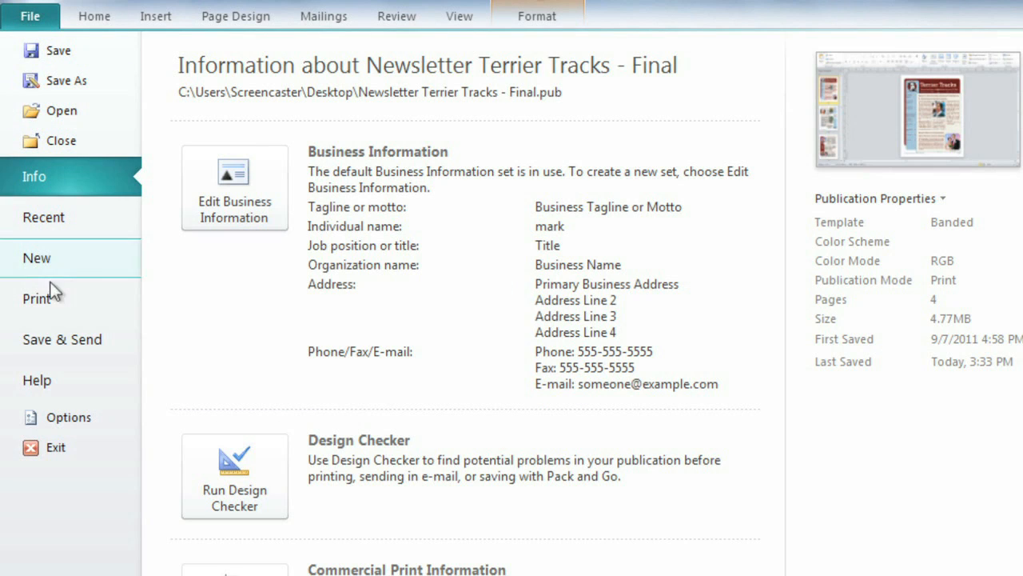
left_click(62, 339)
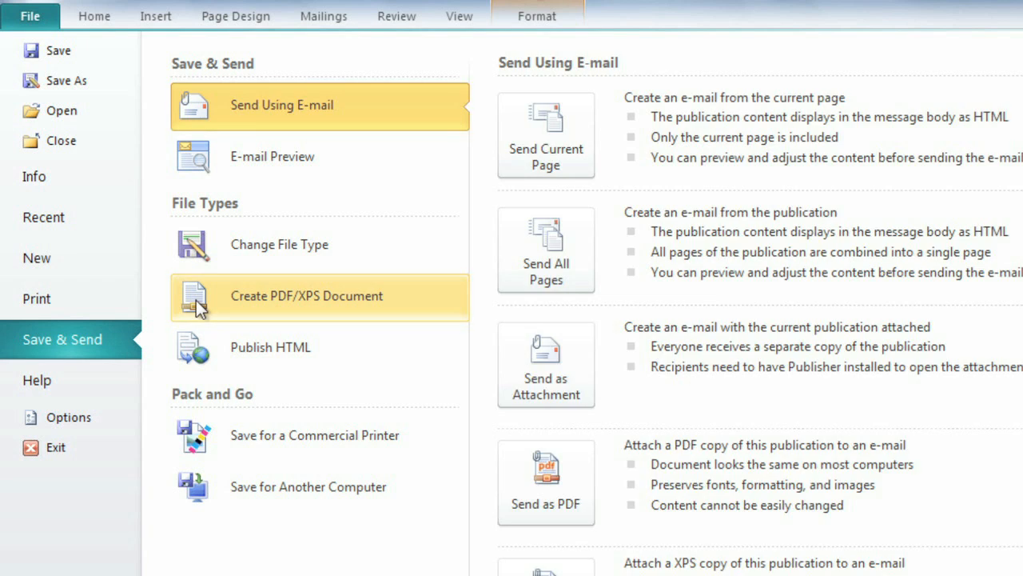
left_click(306, 296)
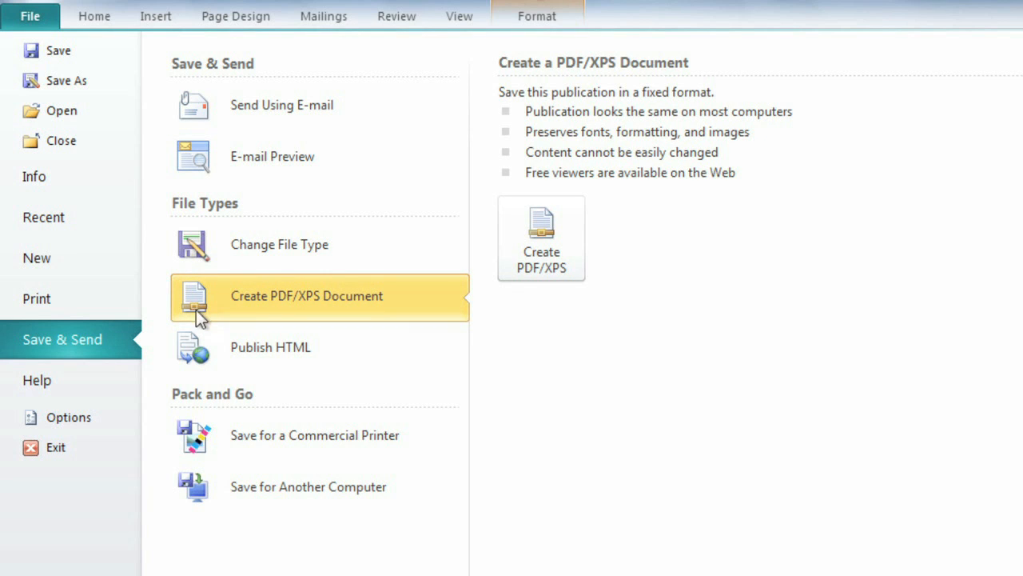
mouse_move(198, 358)
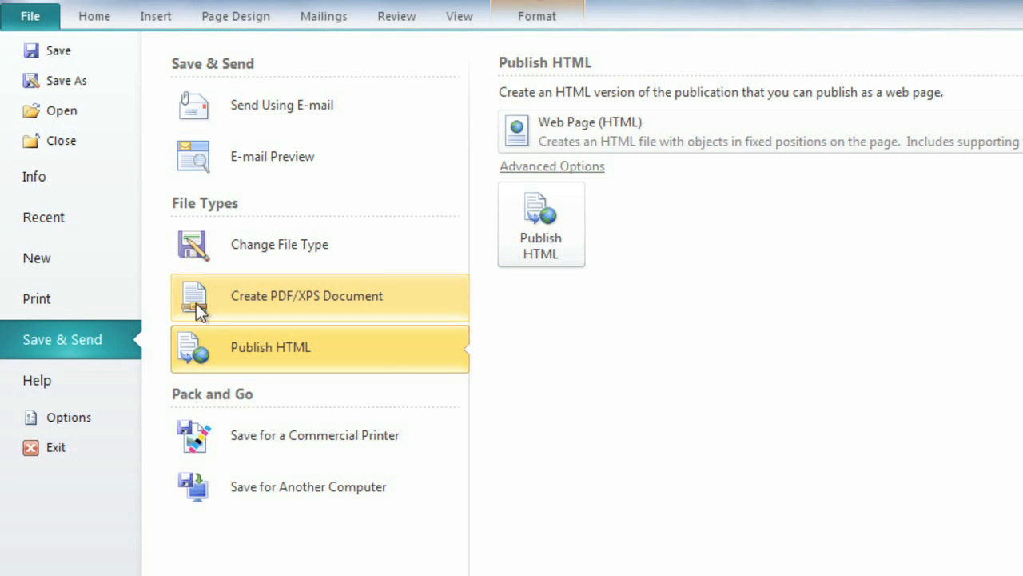
left_click(306, 295)
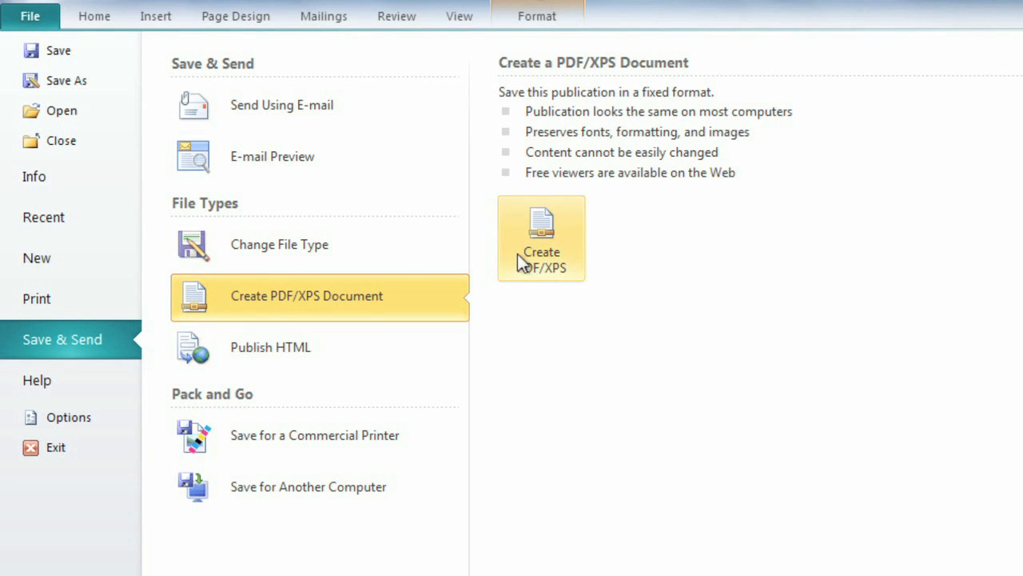
Step: Publish 'Newsletter Terrier Tracks - Final.pdf' to the Desktop and open it in Adobe Reader
left_click(541, 237)
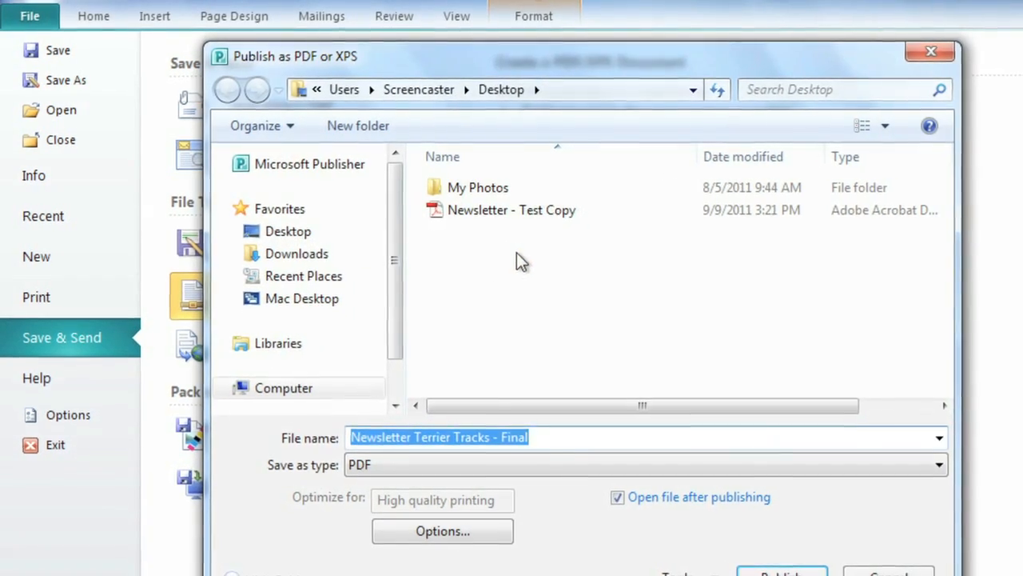
left_click(287, 231)
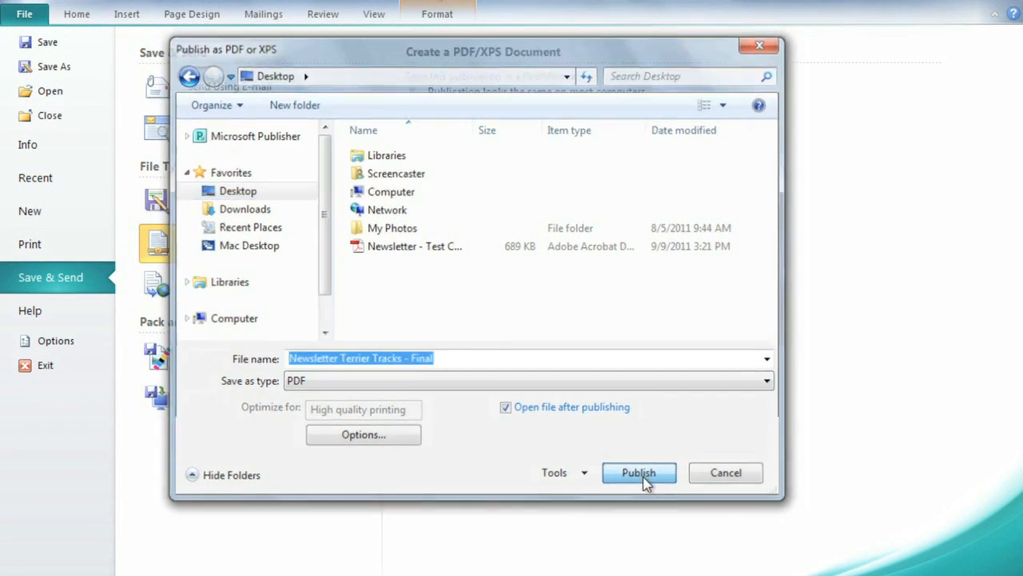
left_click(637, 473)
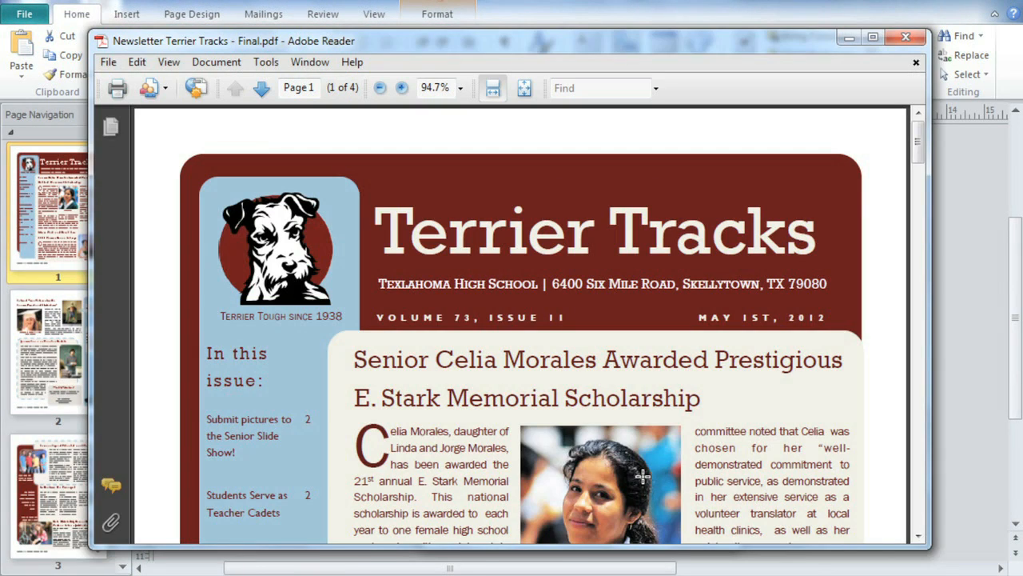